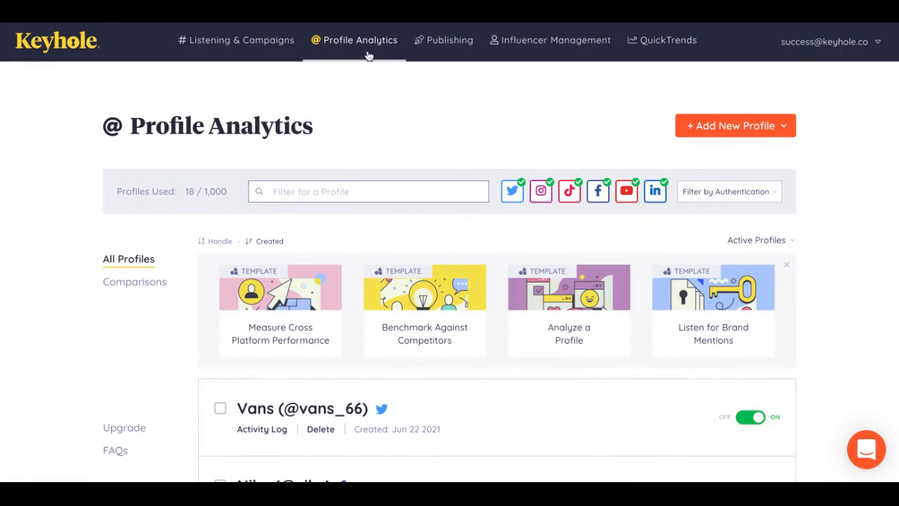
pyautogui.moveTo(376, 129)
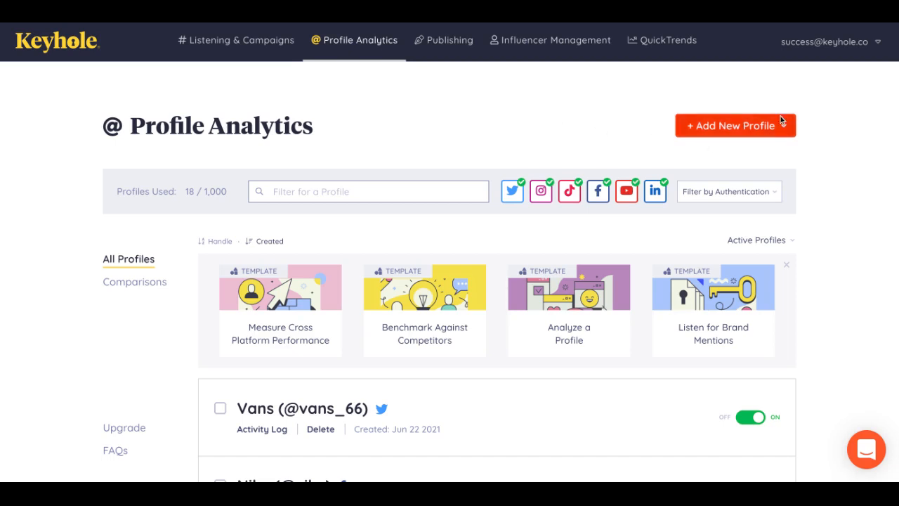
# Step: Start a new profile tracker and choose Twitter as the platform
pyautogui.click(735, 125)
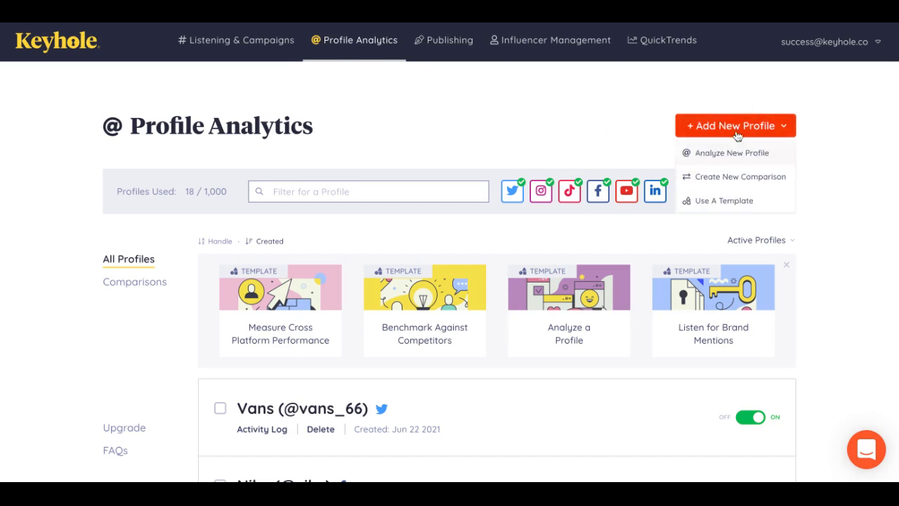
pyautogui.click(735, 125)
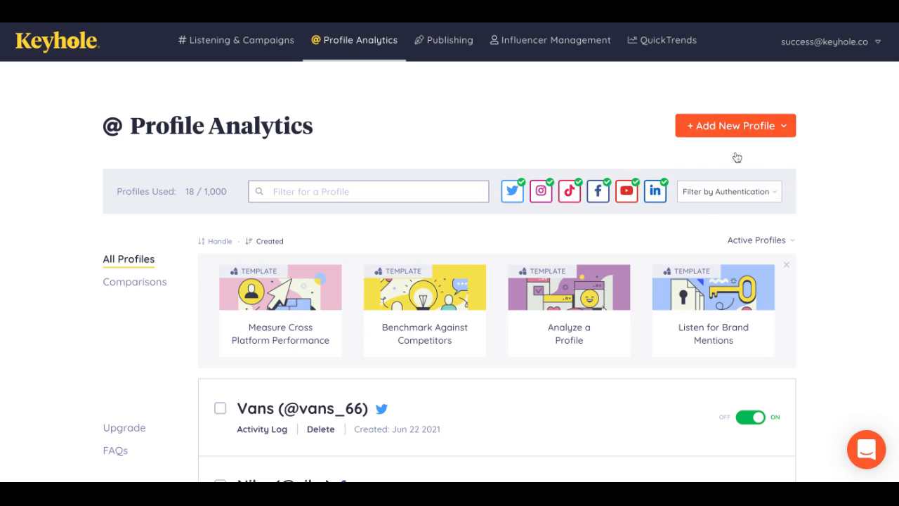
pyautogui.click(733, 125)
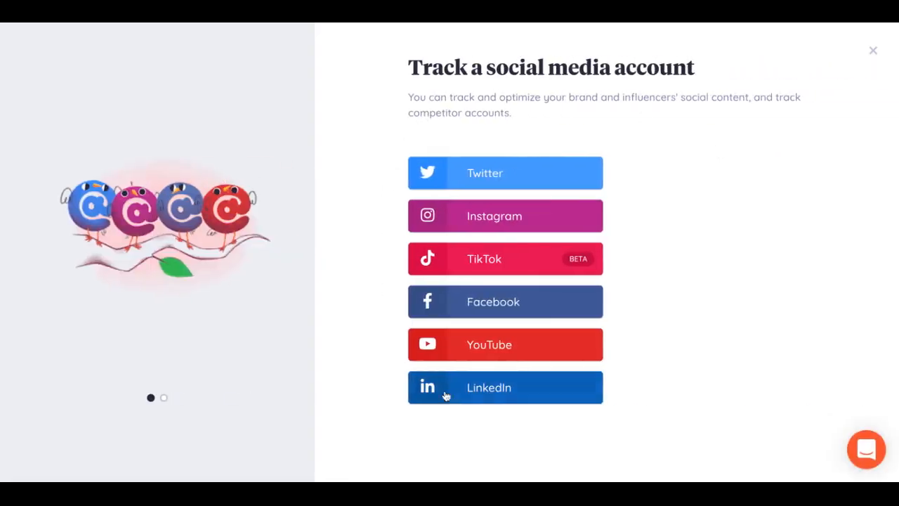
pyautogui.moveTo(498, 166)
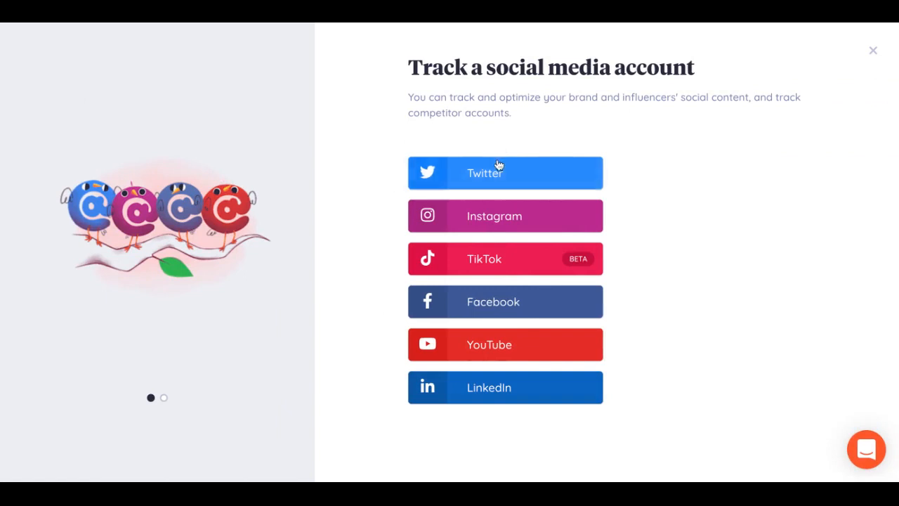
pyautogui.click(506, 173)
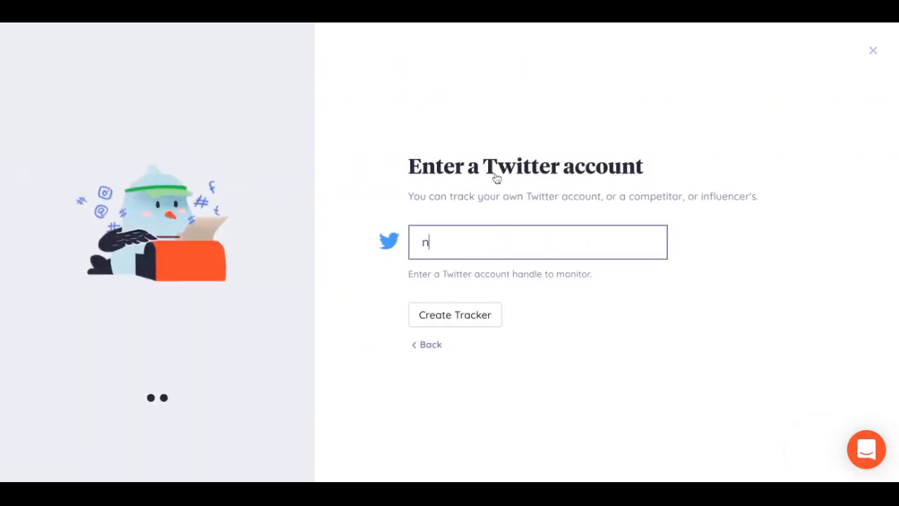
# Step: Search 'nike', select the verified Nike account and create its tracker
pyautogui.write('ike')
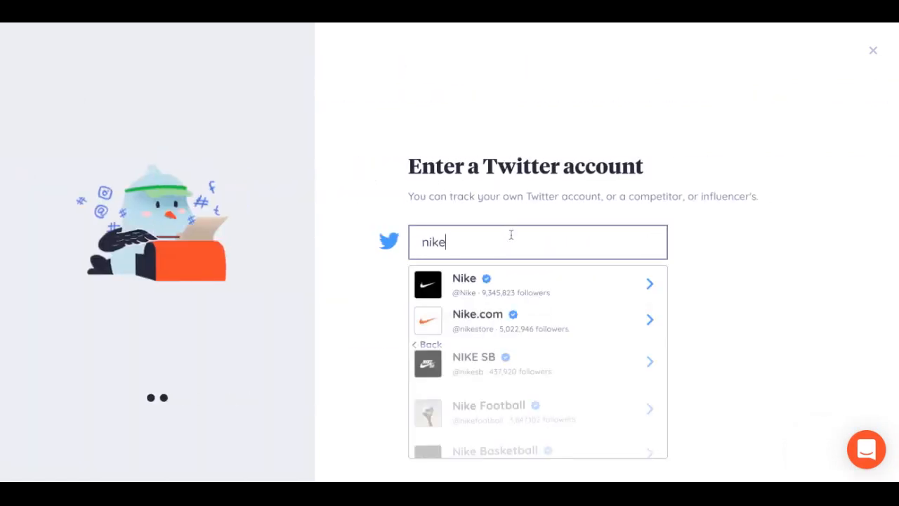
pyautogui.click(463, 284)
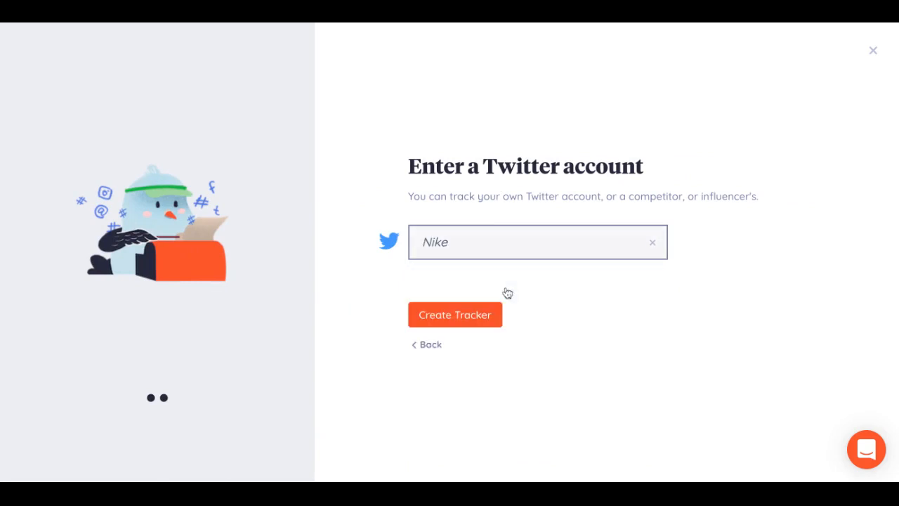
pyautogui.click(455, 315)
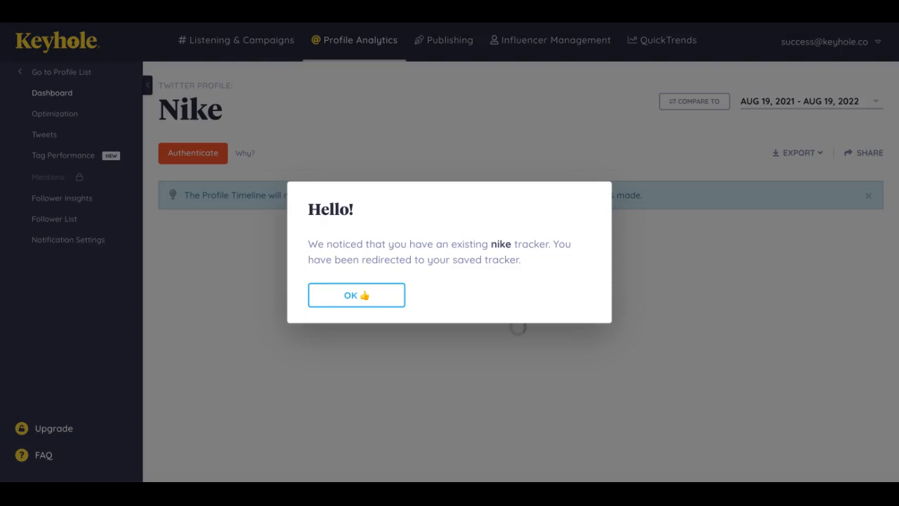
# Step: Dismiss the 'Hello!' existing-tracker notice to reveal Nike's Twitter dashboard
pyautogui.click(357, 295)
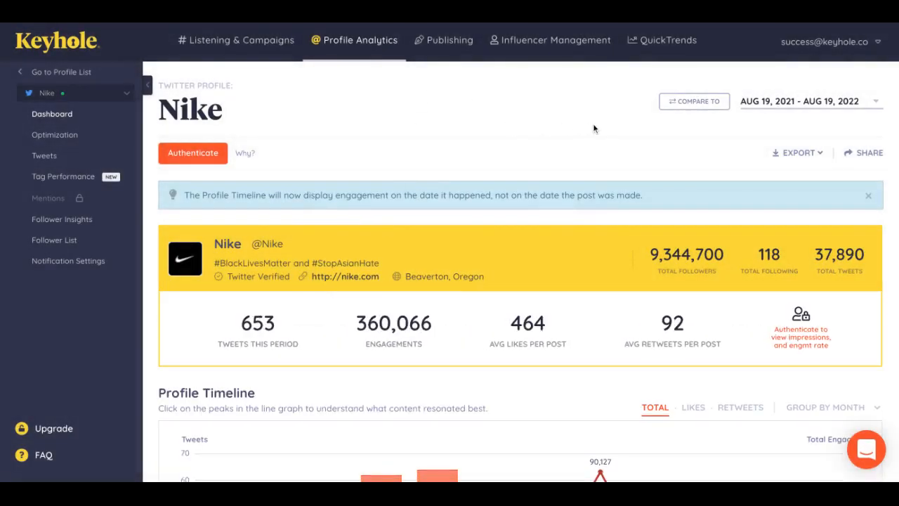
pyautogui.moveTo(767, 122)
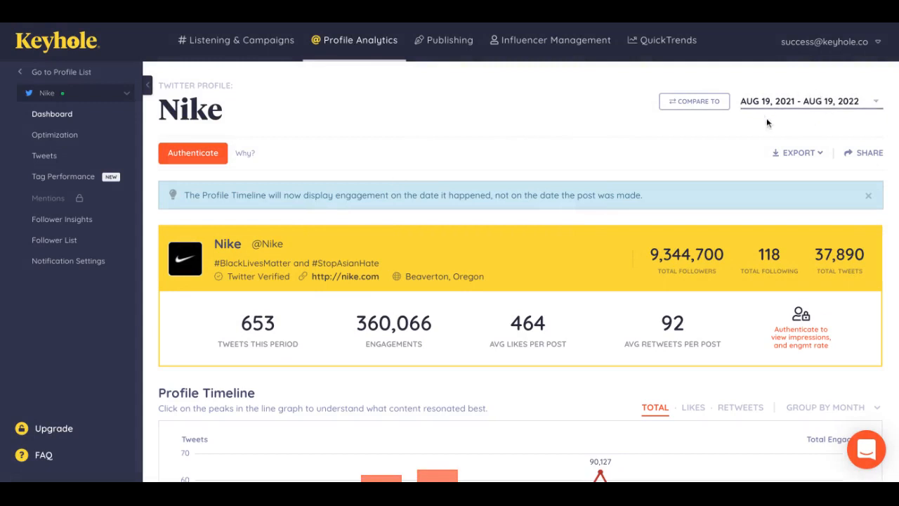
pyautogui.click(808, 101)
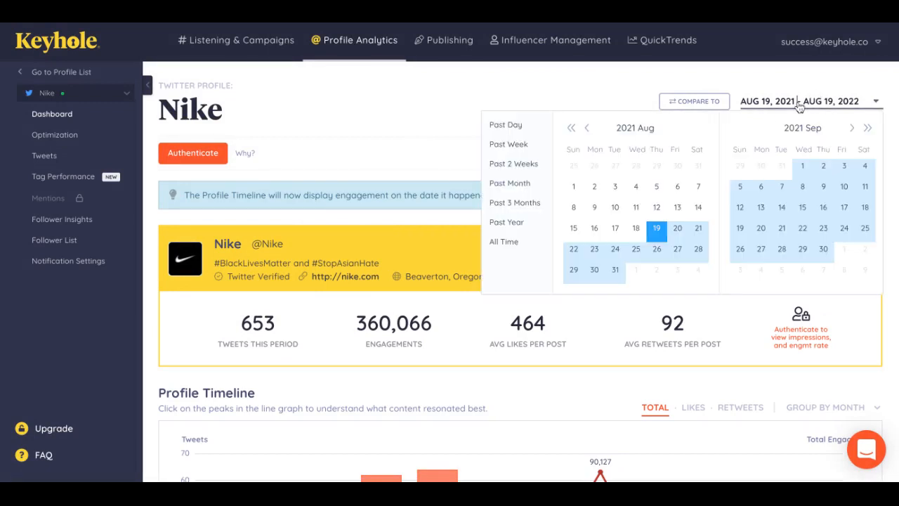
pyautogui.moveTo(594, 185)
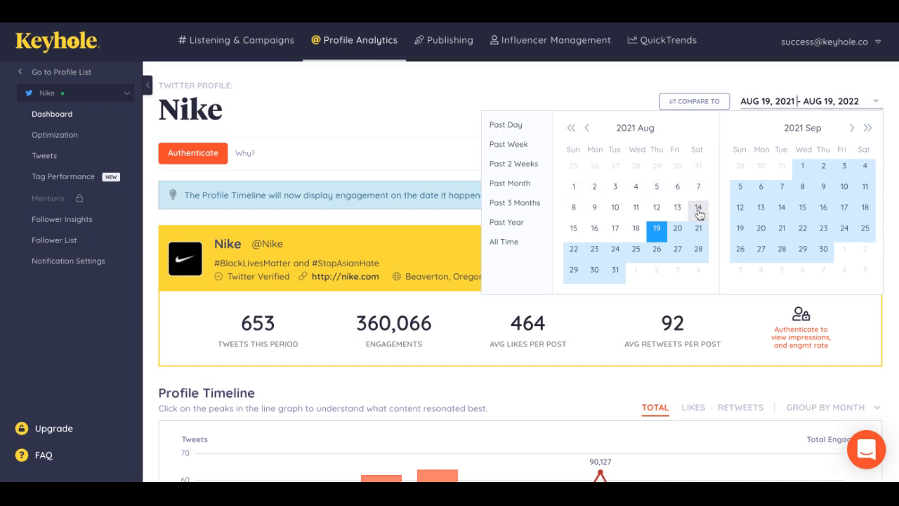
pyautogui.moveTo(635, 228)
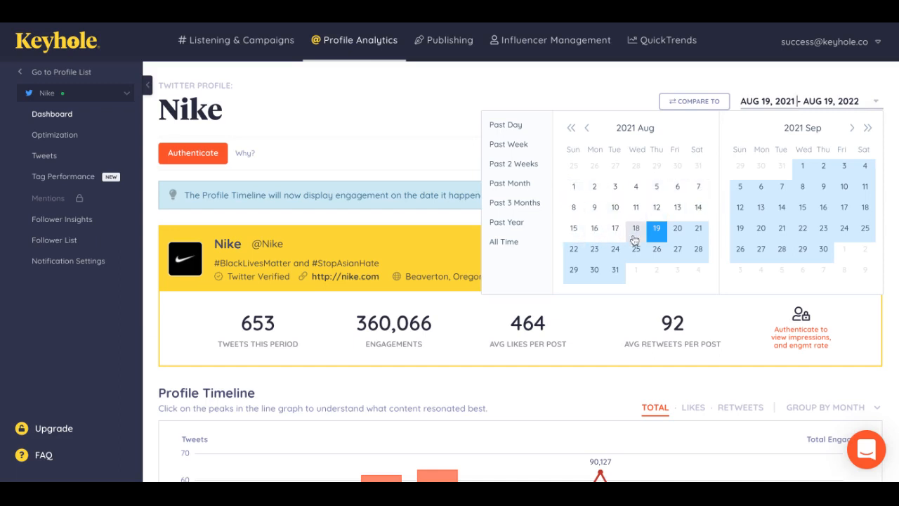
pyautogui.moveTo(514, 163)
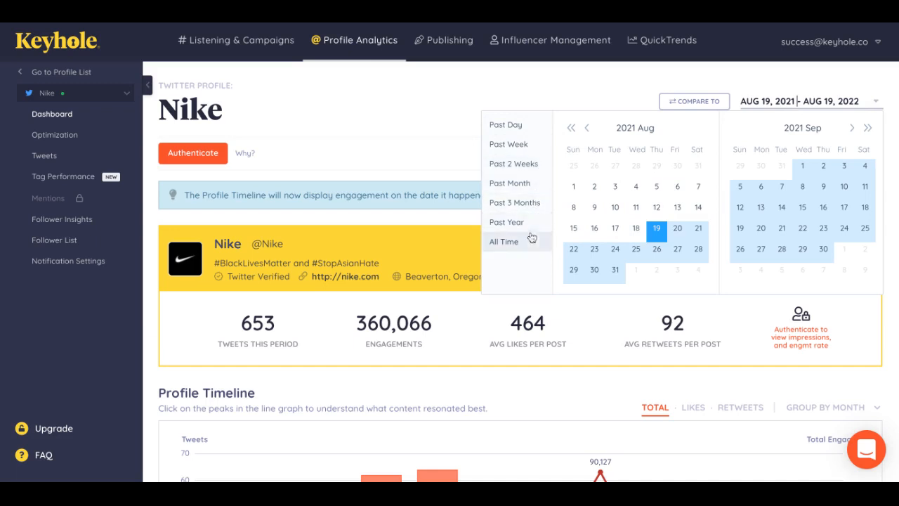
pyautogui.moveTo(583, 94)
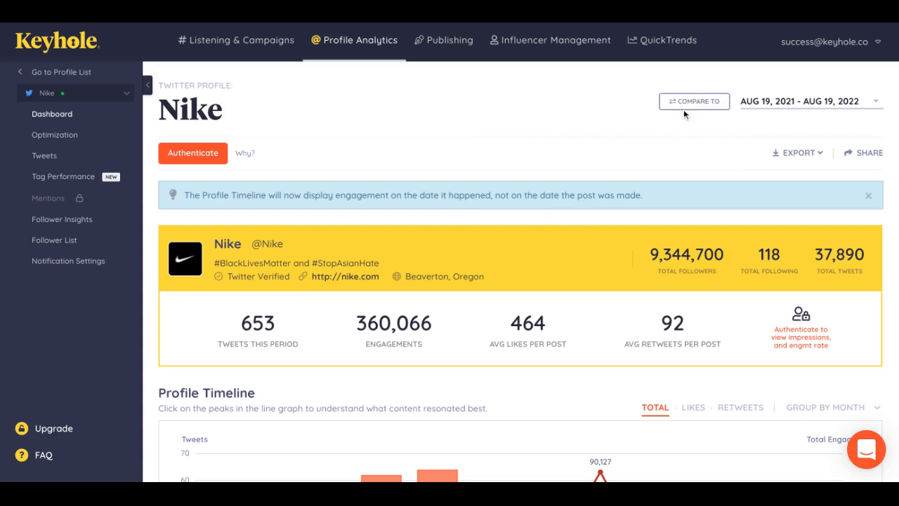
pyautogui.moveTo(687, 123)
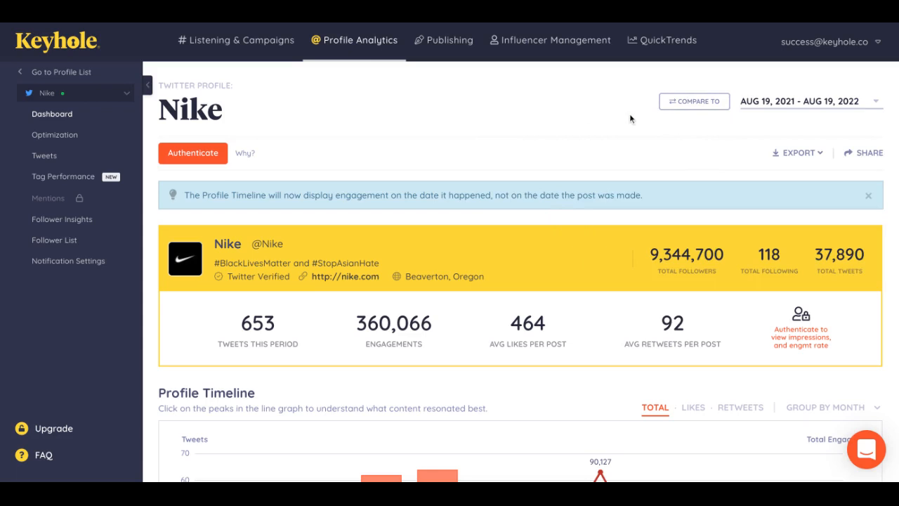
pyautogui.moveTo(621, 112)
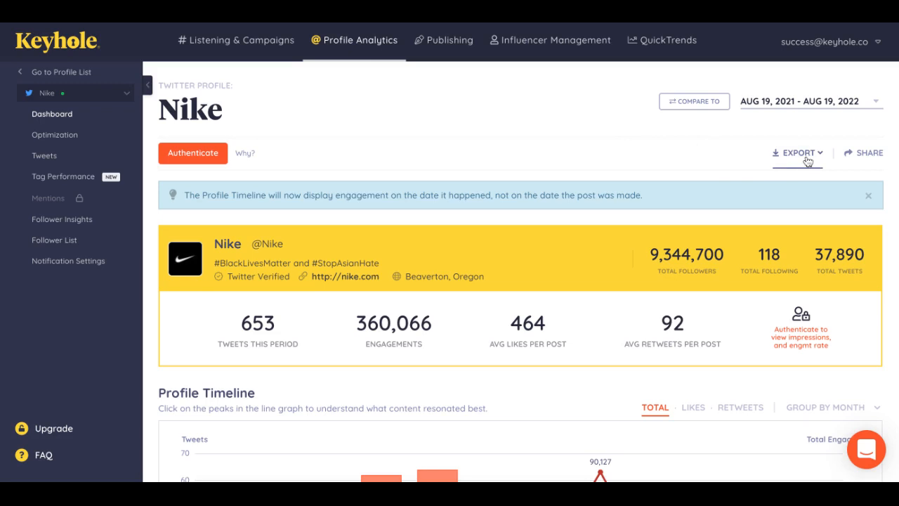
pyautogui.click(797, 151)
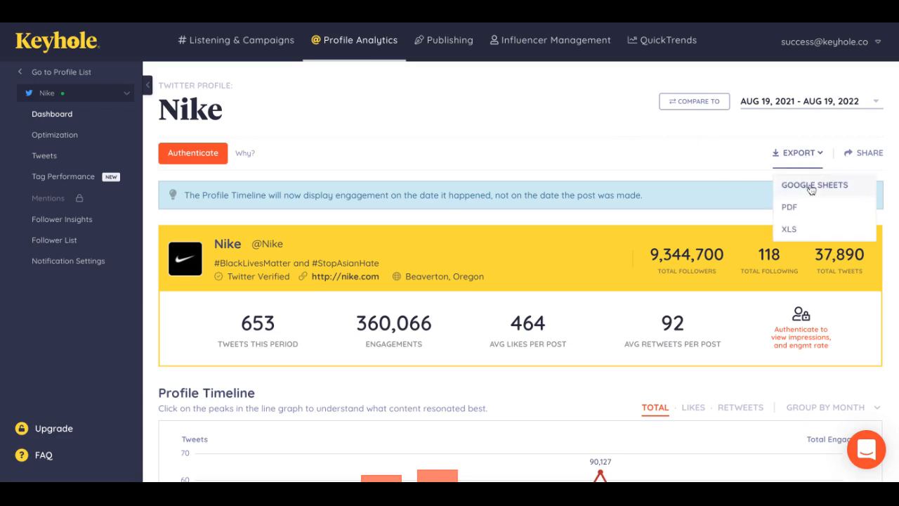
pyautogui.moveTo(789, 232)
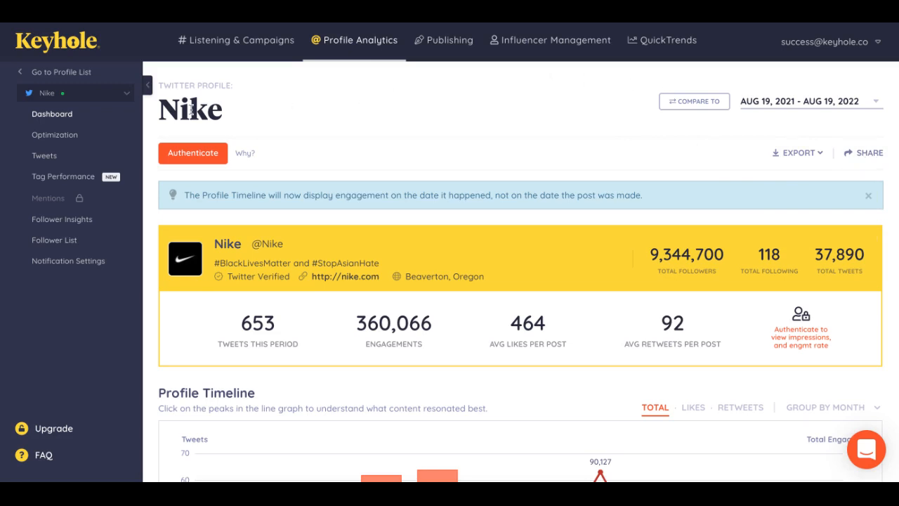
pyautogui.moveTo(208, 143)
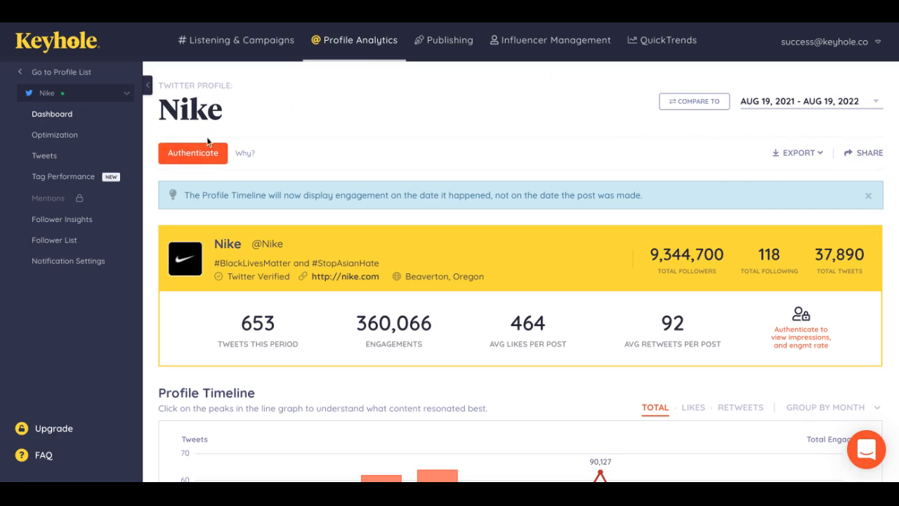
pyautogui.moveTo(281, 133)
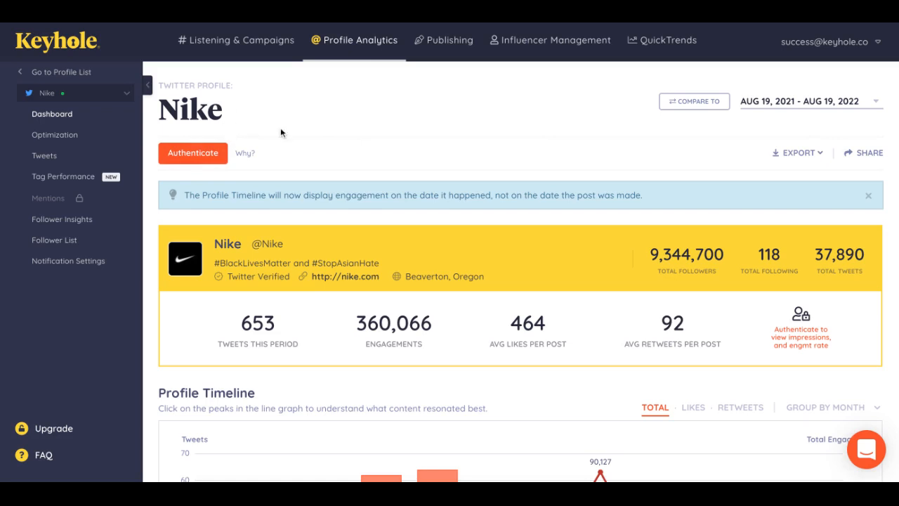
pyautogui.moveTo(298, 135)
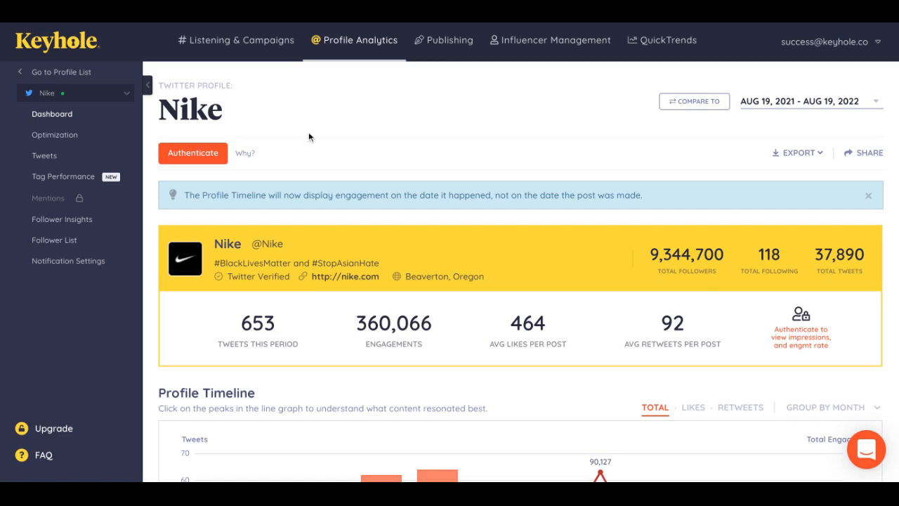
pyautogui.moveTo(552, 174)
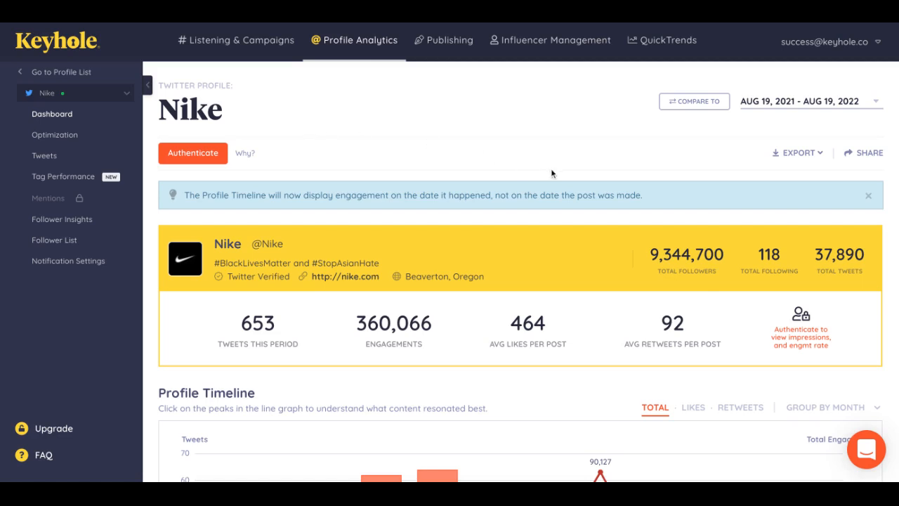
pyautogui.moveTo(545, 169)
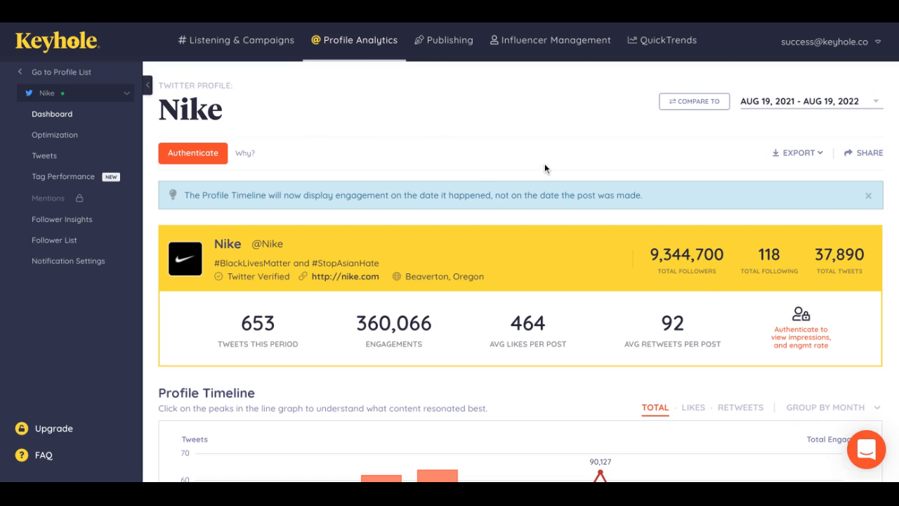
# Step: Scroll to Nike's Profile Timeline chart and open its Group By Month grouping choices
pyautogui.scroll(-3)
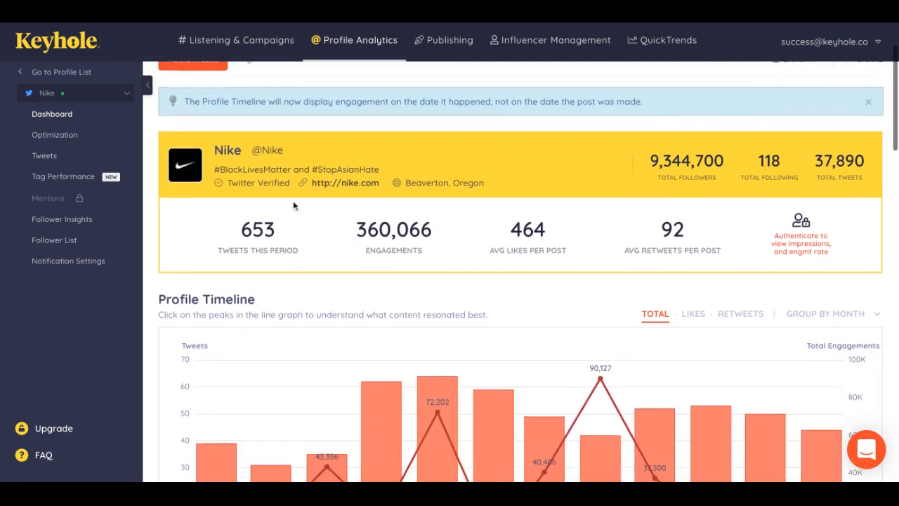
pyautogui.moveTo(764, 228)
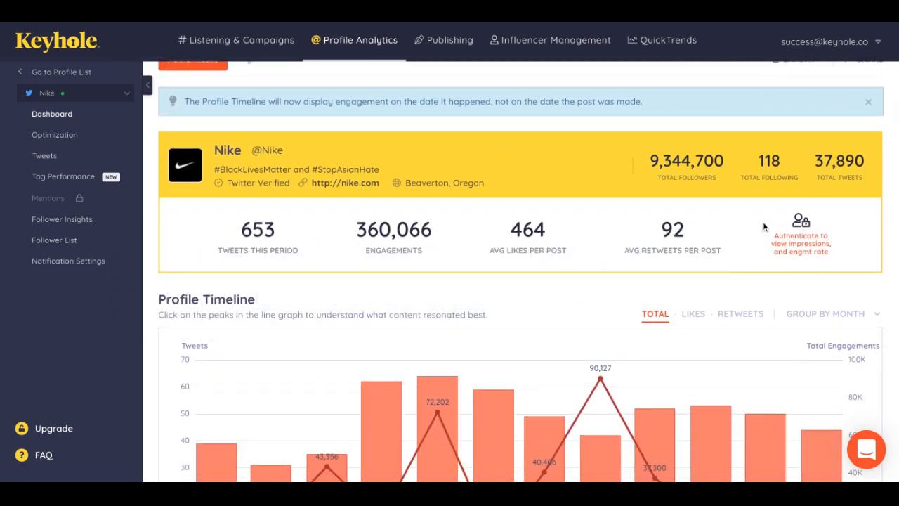
pyautogui.scroll(-3)
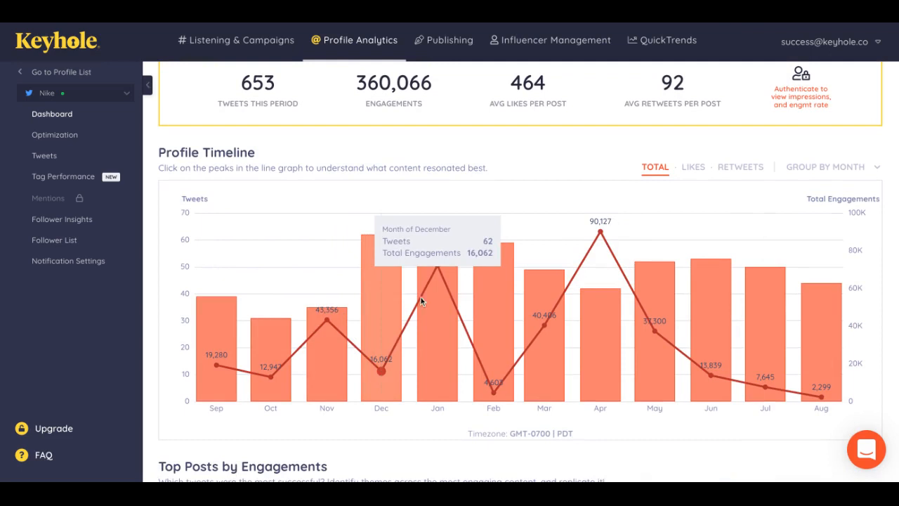
pyautogui.moveTo(438, 269)
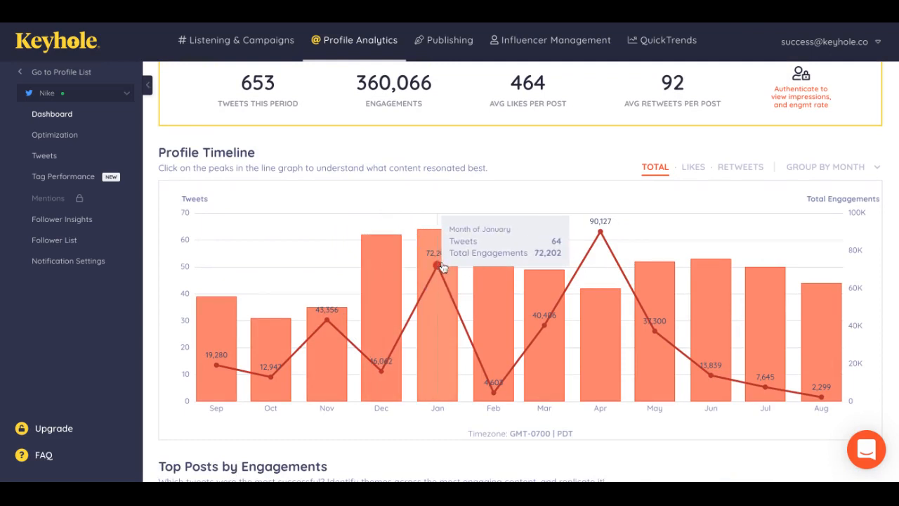
pyautogui.moveTo(817, 182)
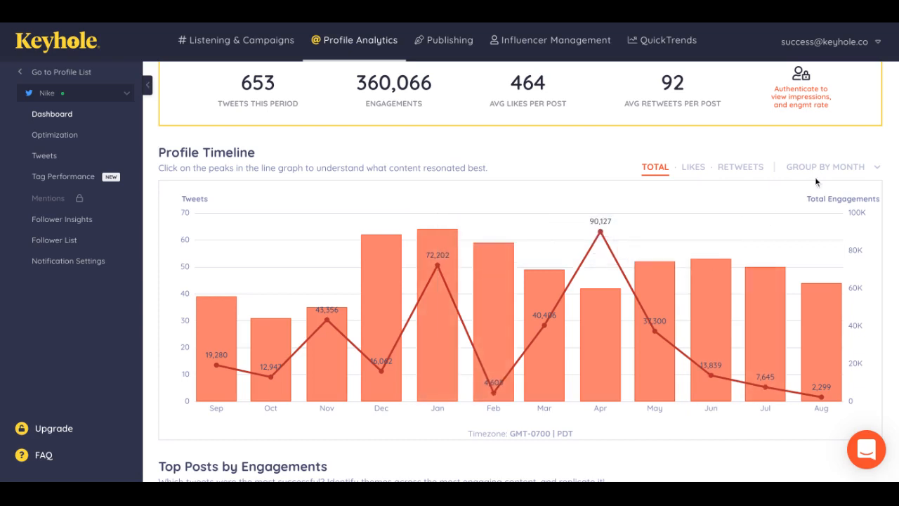
pyautogui.click(828, 165)
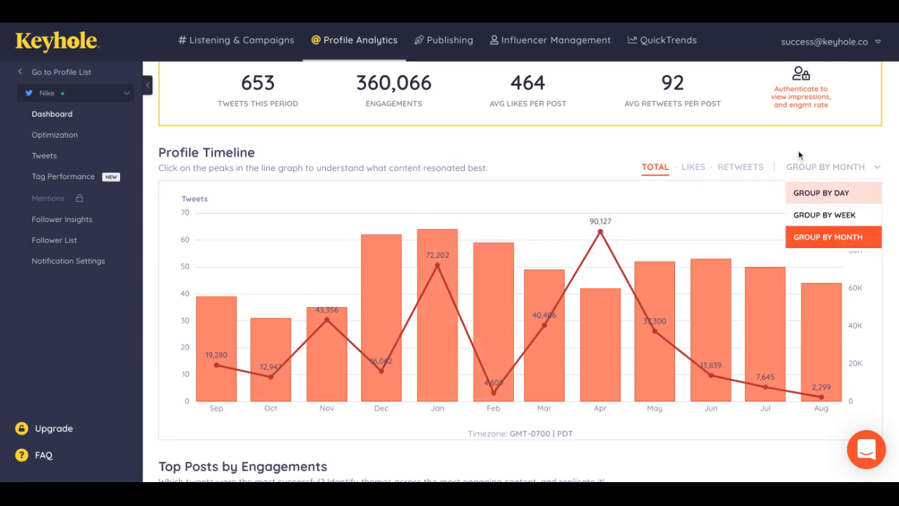
# Step: Scroll past Top Posts and Follower Growth to the Most Engaging Post and Media Types charts
pyautogui.scroll(-3)
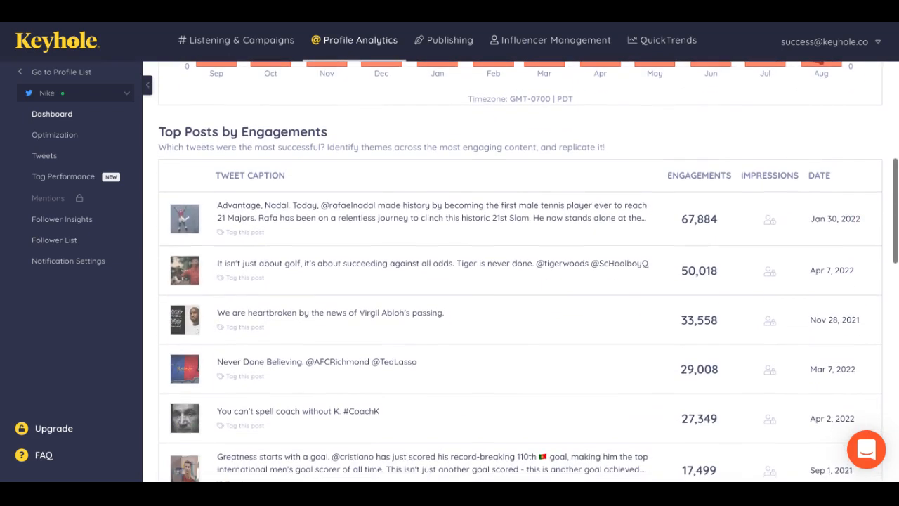
pyautogui.scroll(-3)
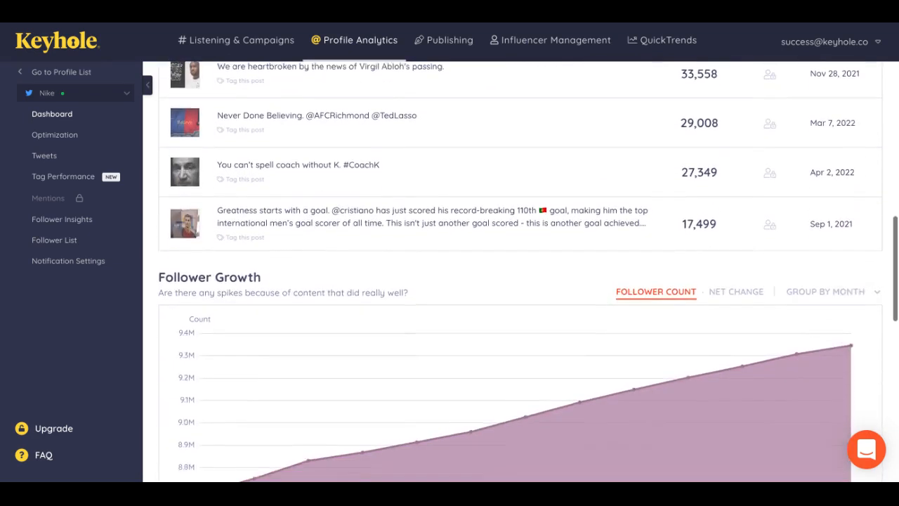
pyautogui.scroll(-3)
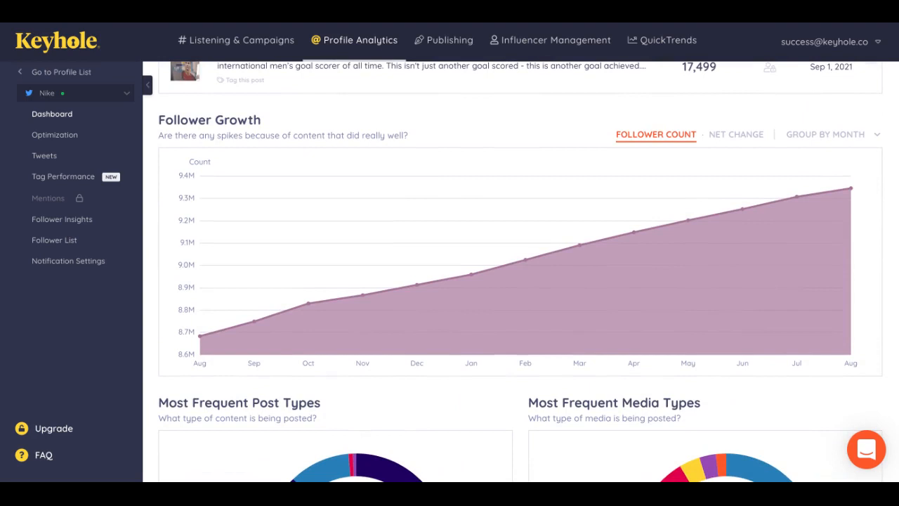
pyautogui.scroll(-3)
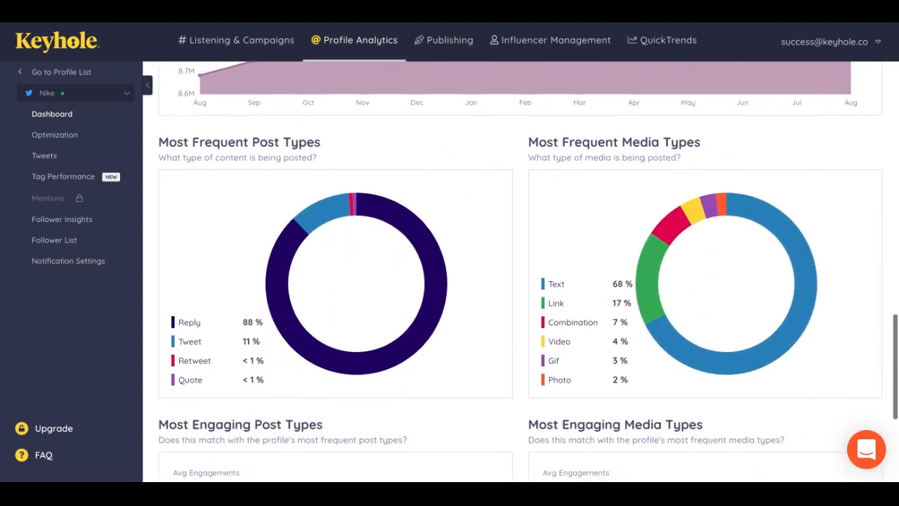
pyautogui.moveTo(579, 158)
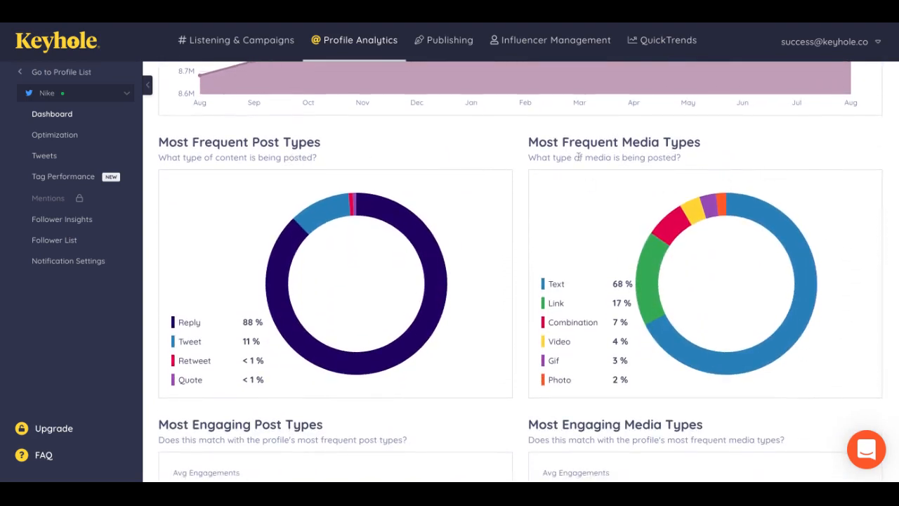
pyautogui.scroll(-3)
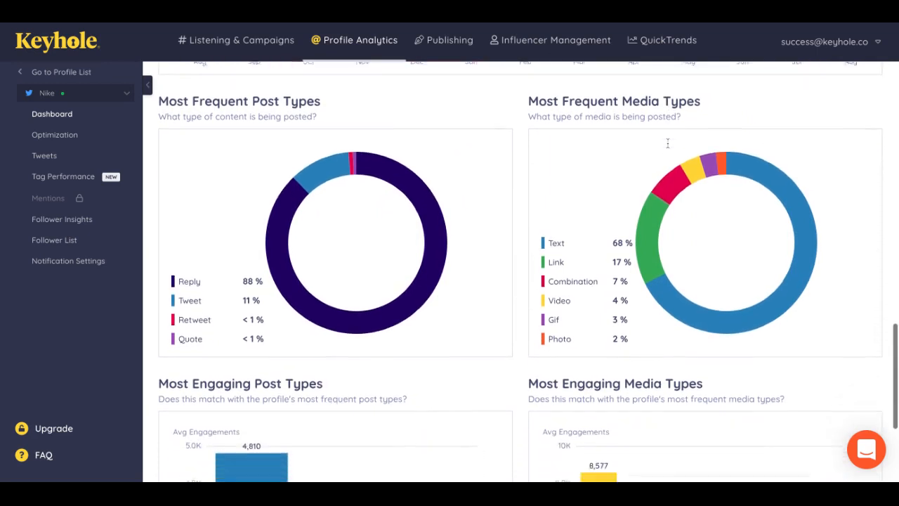
pyautogui.scroll(-3)
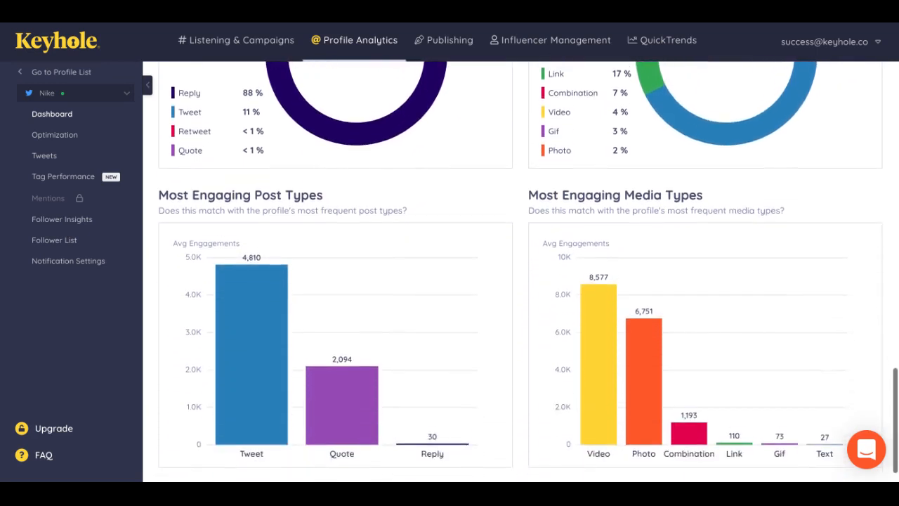
pyautogui.scroll(-3)
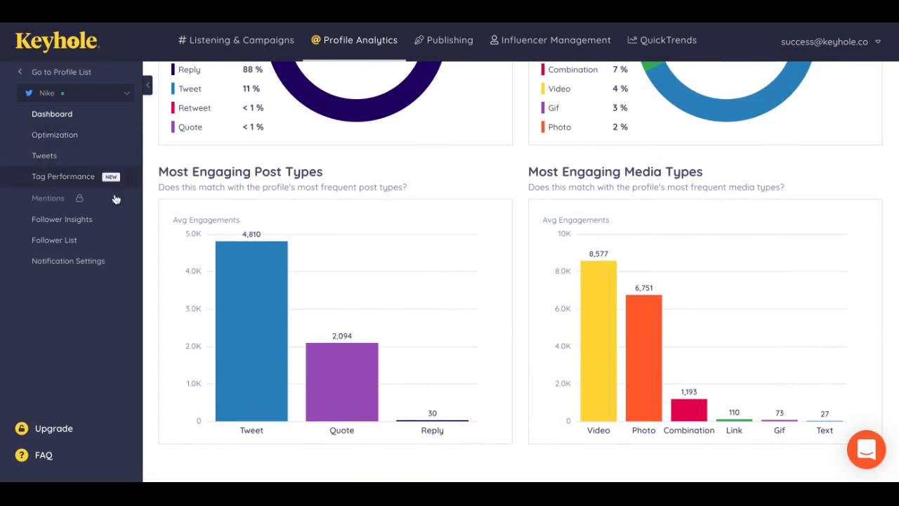
pyautogui.moveTo(90, 138)
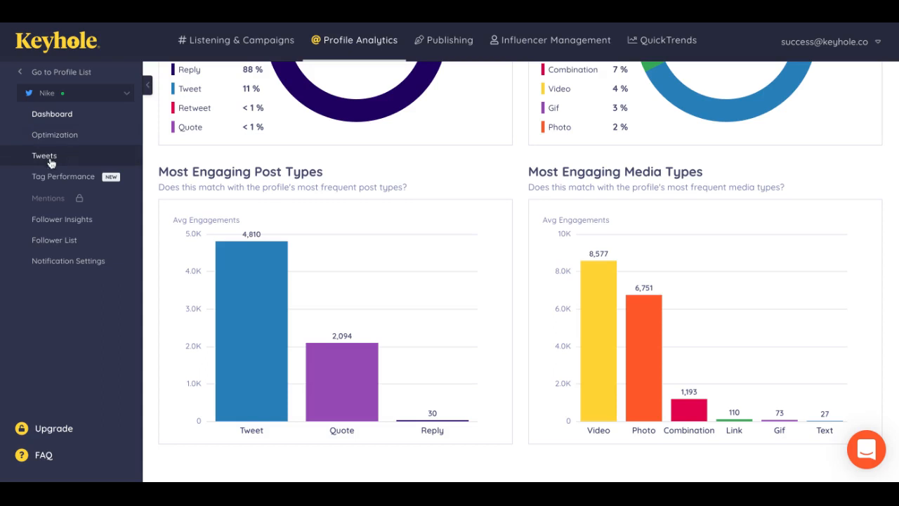
pyautogui.moveTo(63, 177)
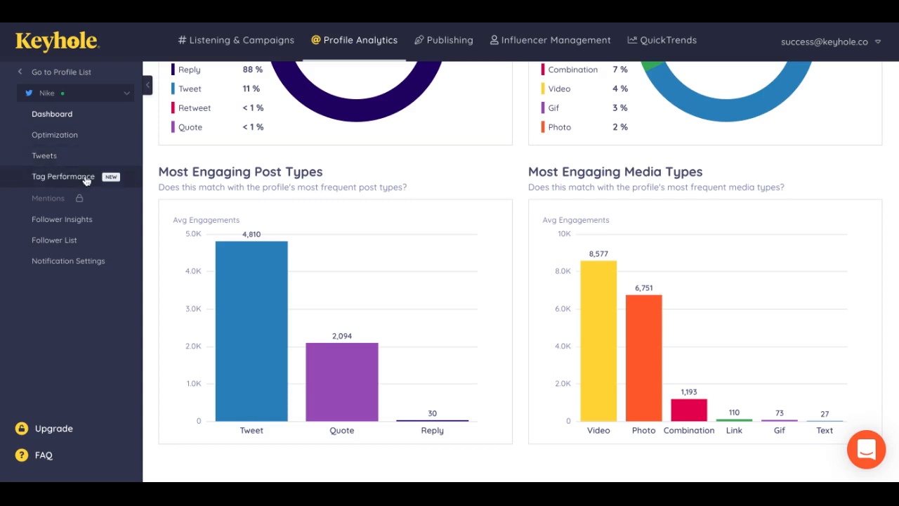
pyautogui.moveTo(83, 197)
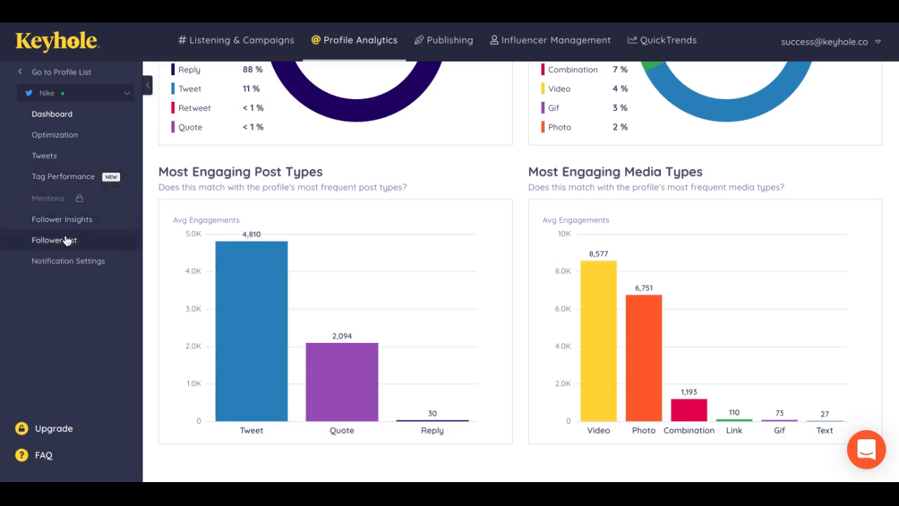
pyautogui.moveTo(61, 219)
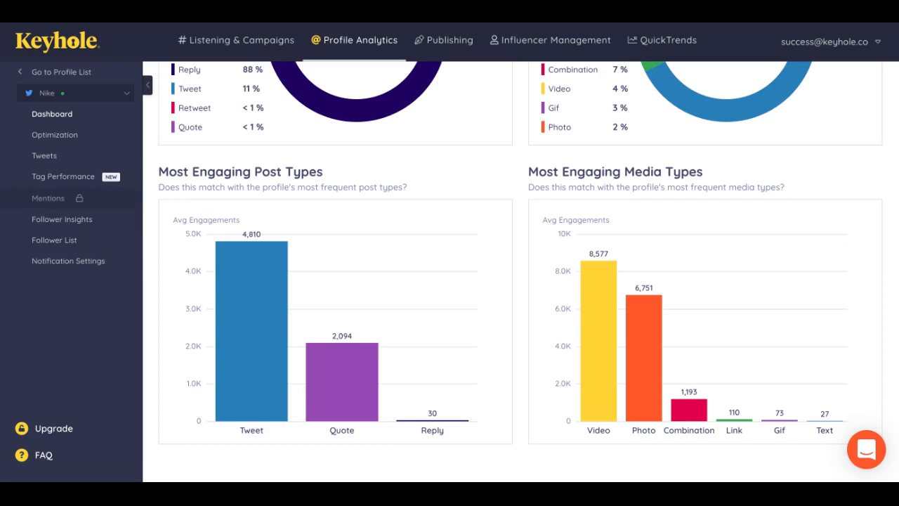
pyautogui.moveTo(233, 204)
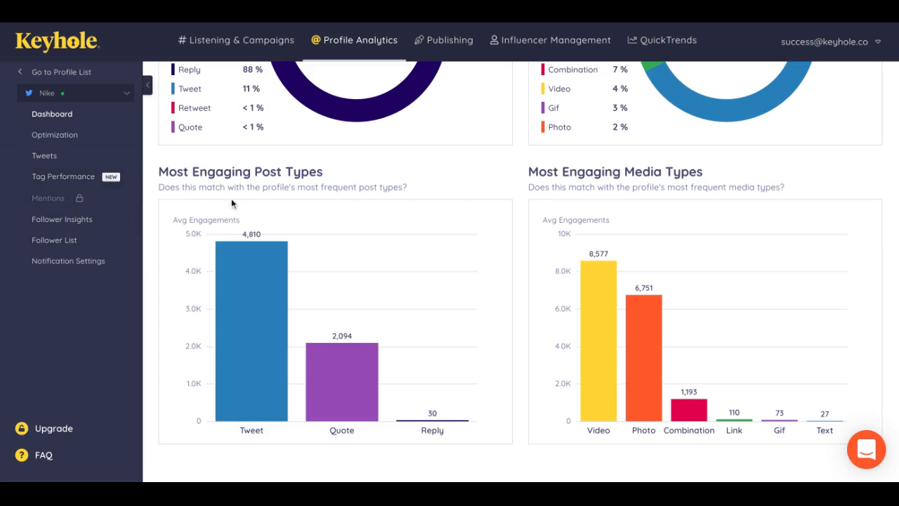